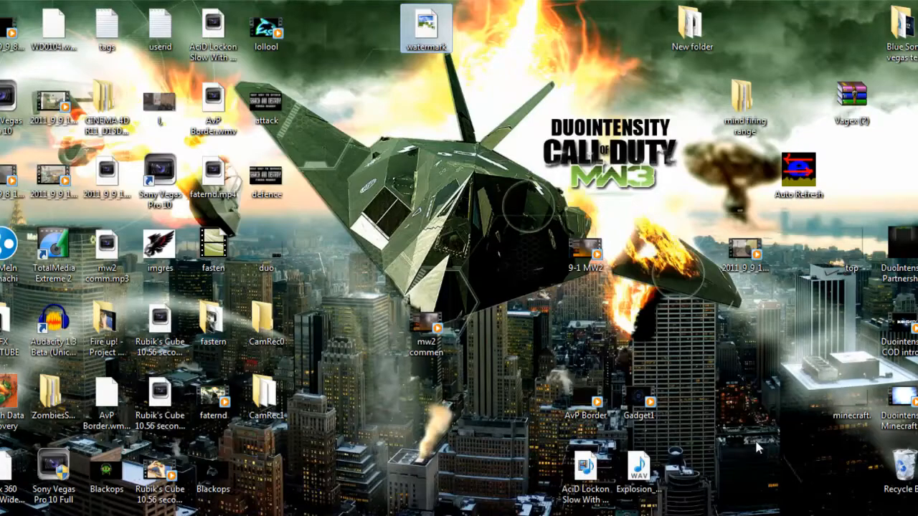
{"action": "mouse_move", "coordinate": [390, 278]}
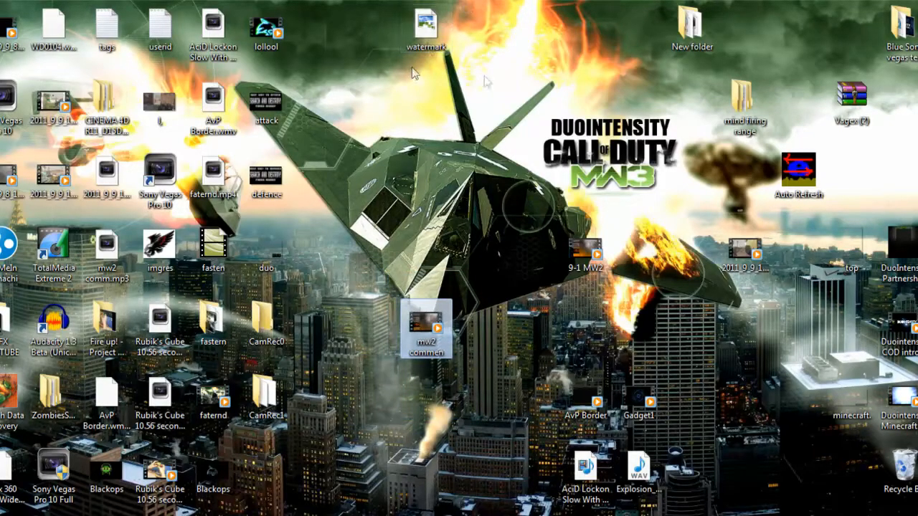
{"action": "mouse_move", "coordinate": [409, 203]}
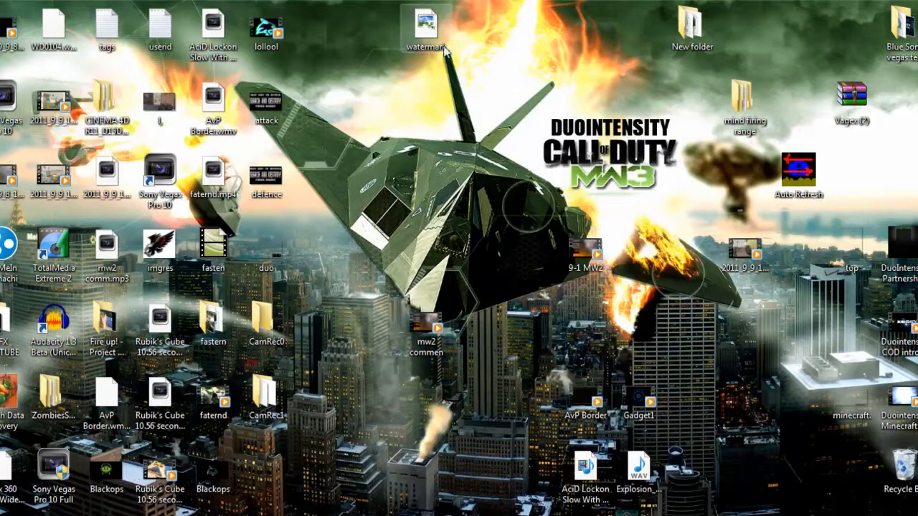
Open the watermark PSD from the desktop in Photoshop
{"action": "left_click", "coordinate": [427, 26]}
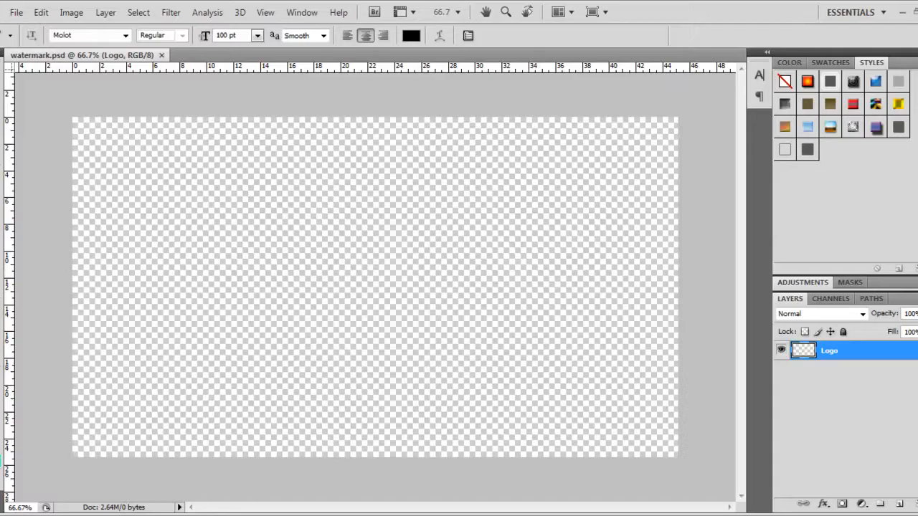
Add a text line reading DUOINTENSITY across the middle of the canvas
{"action": "left_click", "coordinate": [227, 273]}
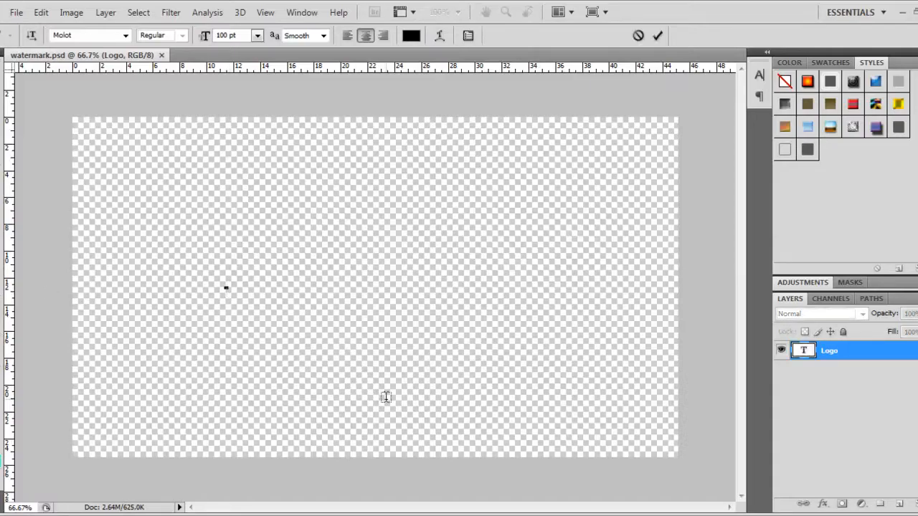
{"action": "type", "text": "DUOINTENSITY"}
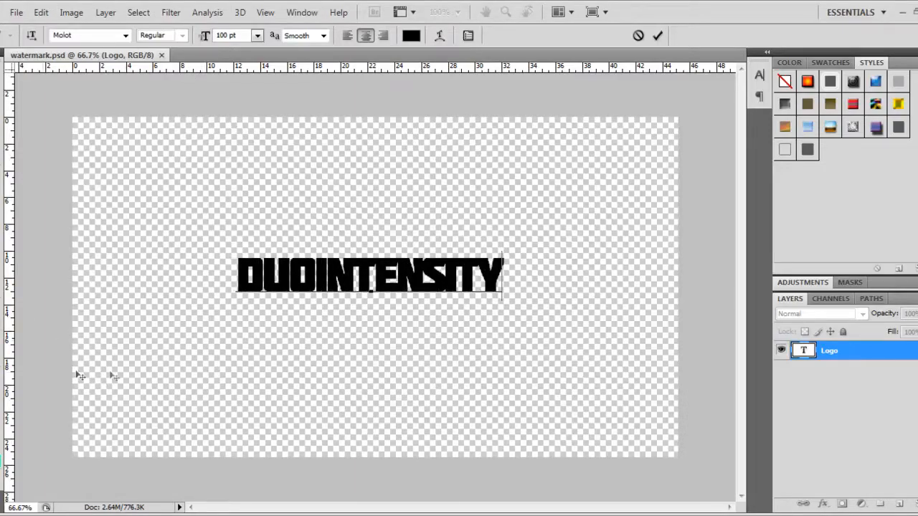
Set the DUOINTENSITY text colour to black in the Color Picker
{"action": "left_click", "coordinate": [411, 36]}
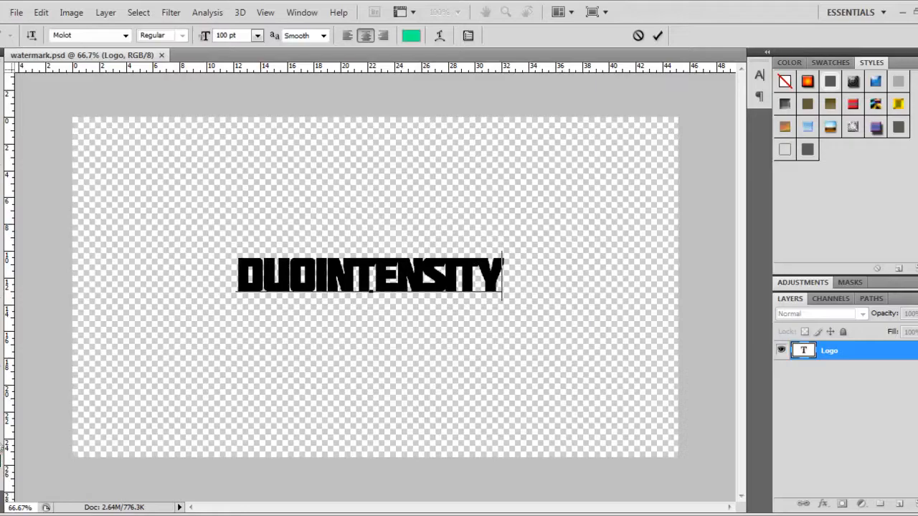
{"action": "left_click", "coordinate": [411, 35]}
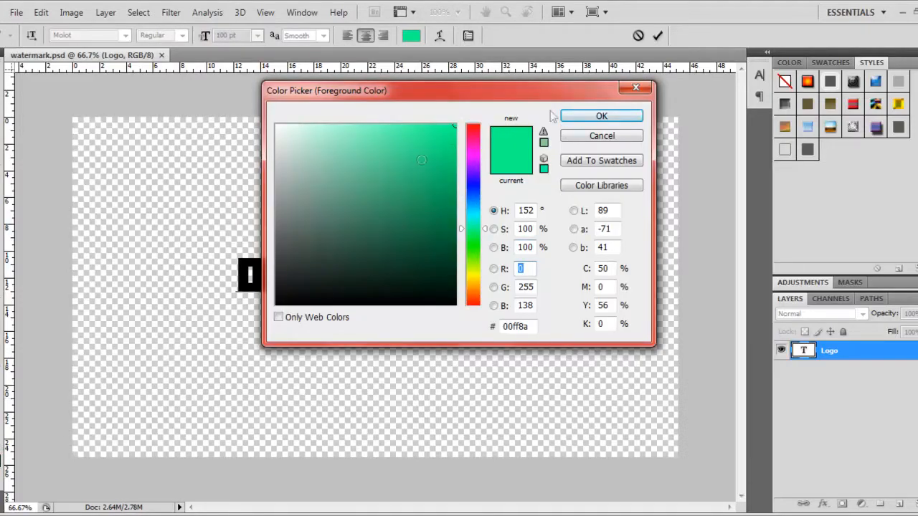
{"action": "left_click", "coordinate": [601, 116]}
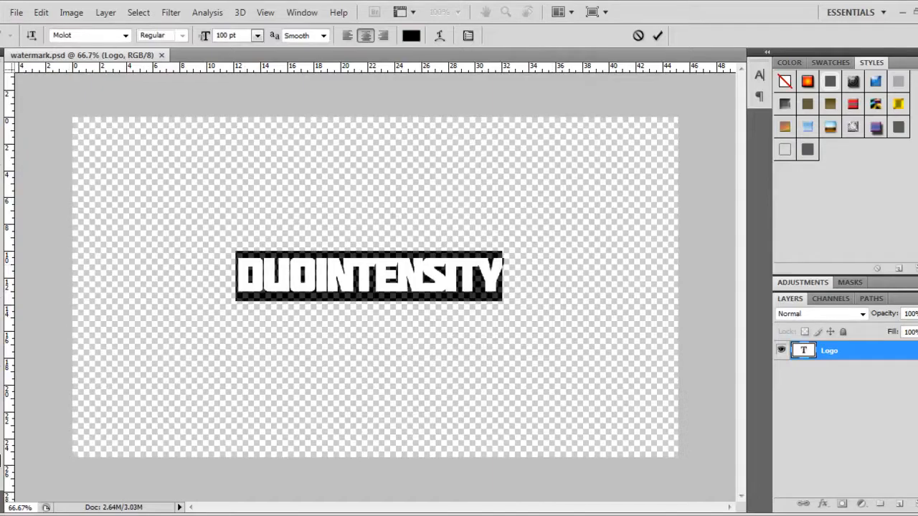
{"action": "left_click", "coordinate": [410, 35]}
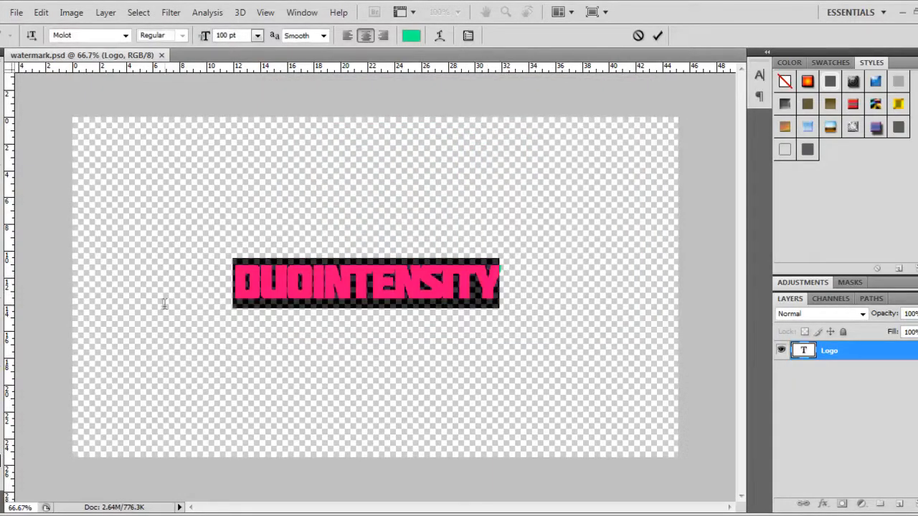
{"action": "left_click", "coordinate": [411, 35]}
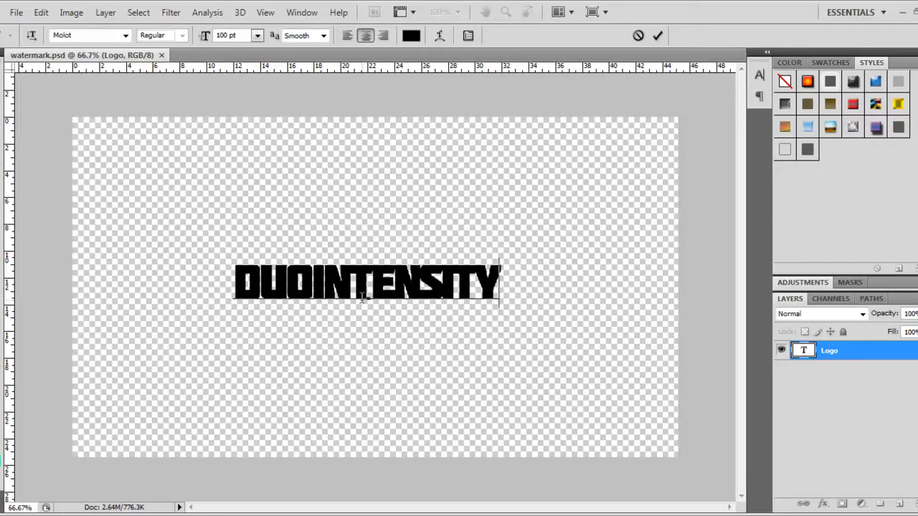
Save a PNG copy named duoitne to the desktop, accepting the default PNG options
{"action": "left_click", "coordinate": [16, 12]}
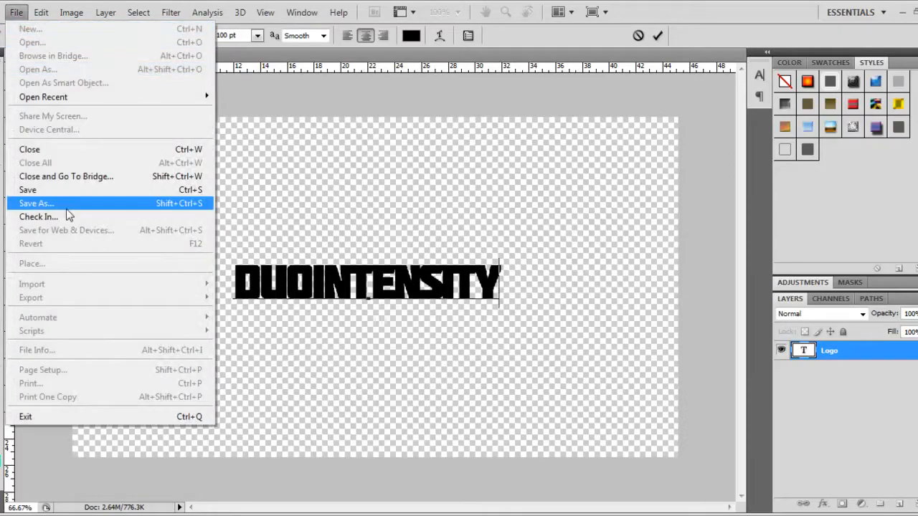
{"action": "left_click", "coordinate": [36, 203]}
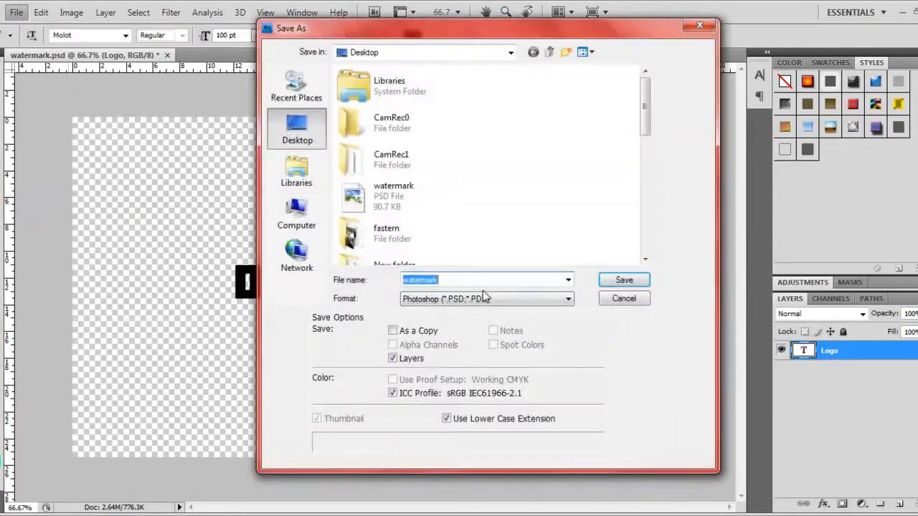
{"action": "left_click", "coordinate": [486, 298]}
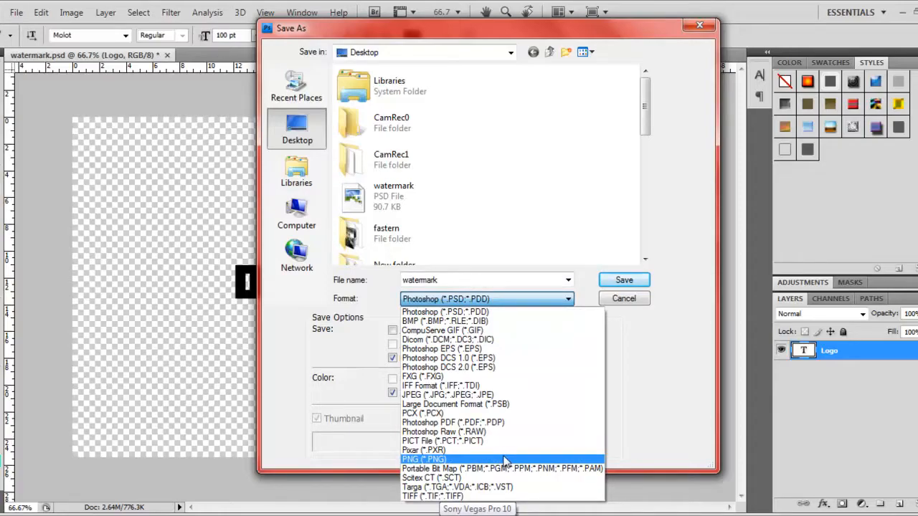
{"action": "mouse_move", "coordinate": [501, 461]}
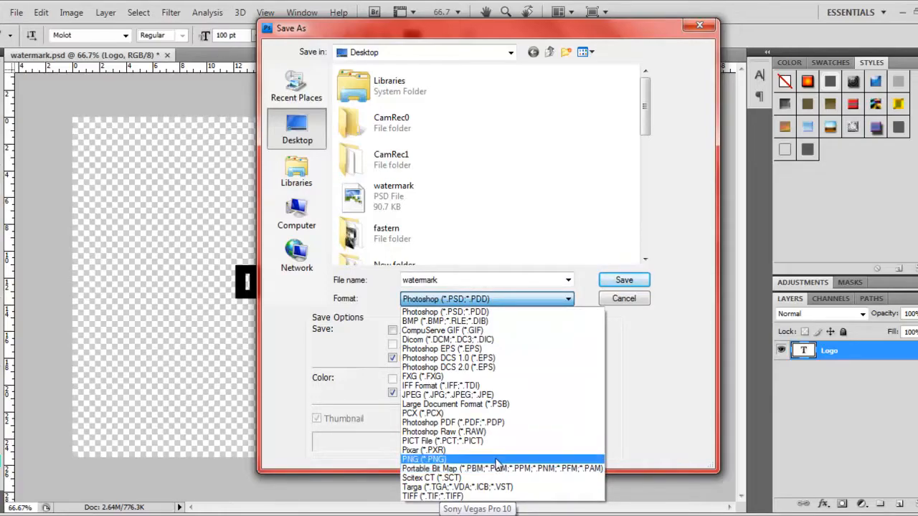
{"action": "left_click", "coordinate": [424, 459]}
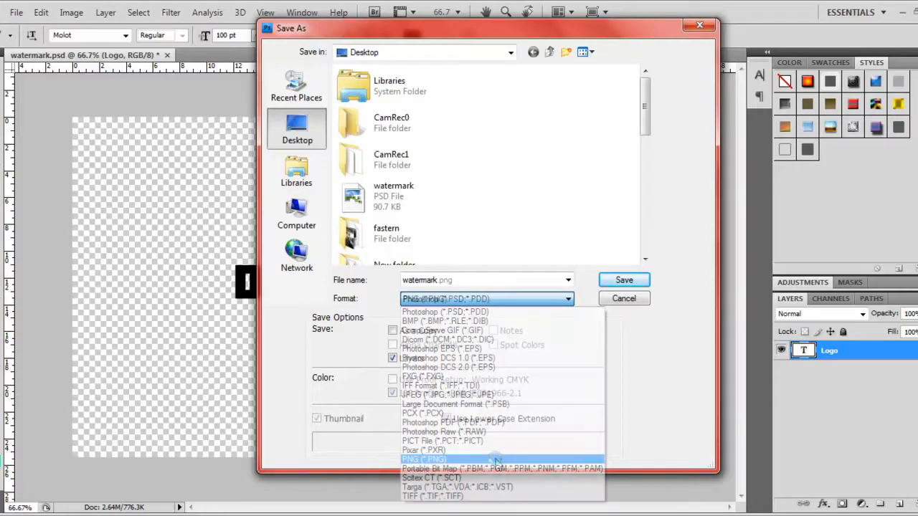
{"action": "left_click", "coordinate": [423, 459]}
{"action": "type", "text": "duoitne"}
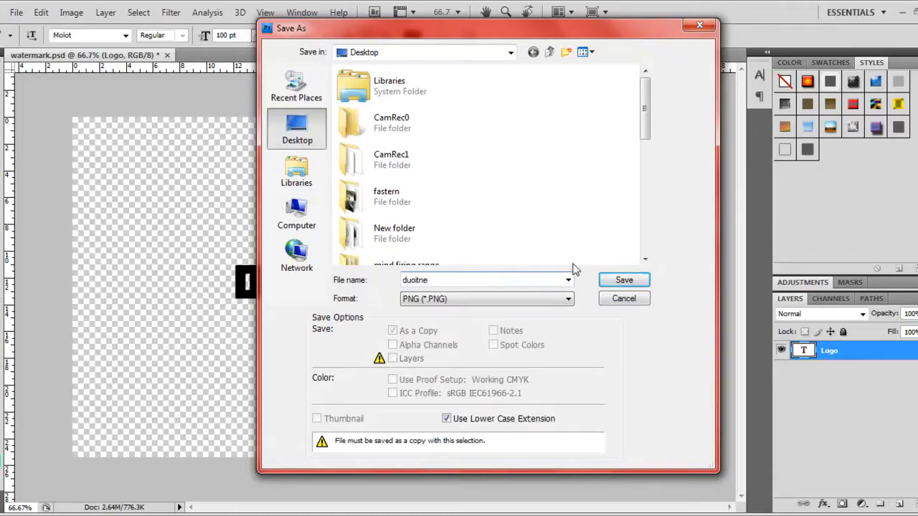
{"action": "left_click", "coordinate": [623, 279]}
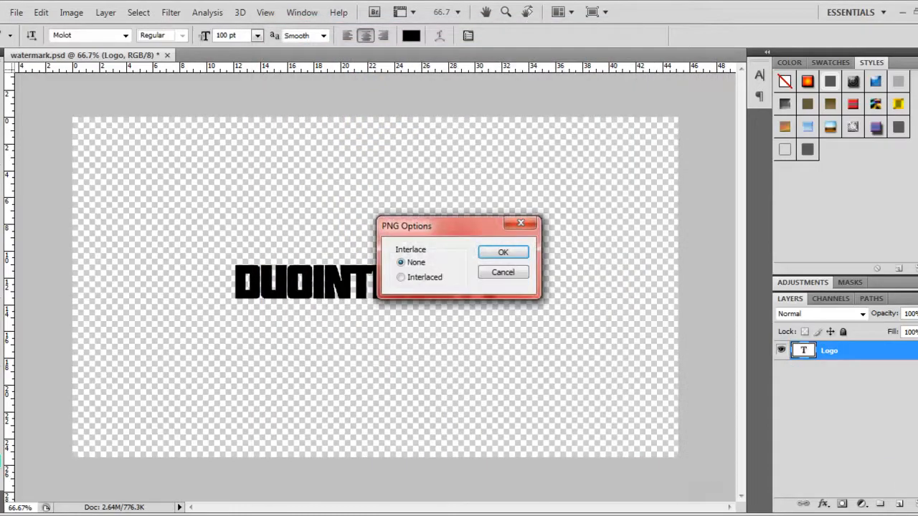
{"action": "left_click", "coordinate": [502, 251]}
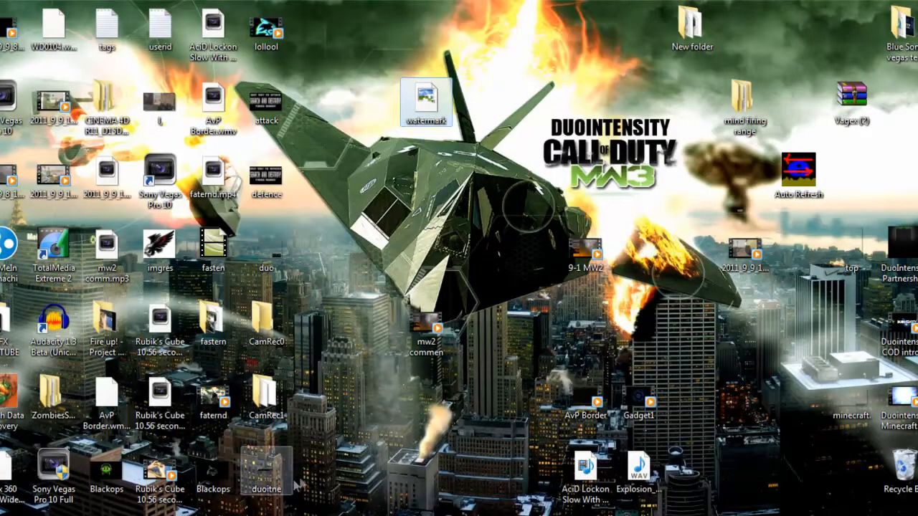
Launch Sony Vegas Pro 10 from its desktop shortcut
{"action": "left_click", "coordinate": [266, 469]}
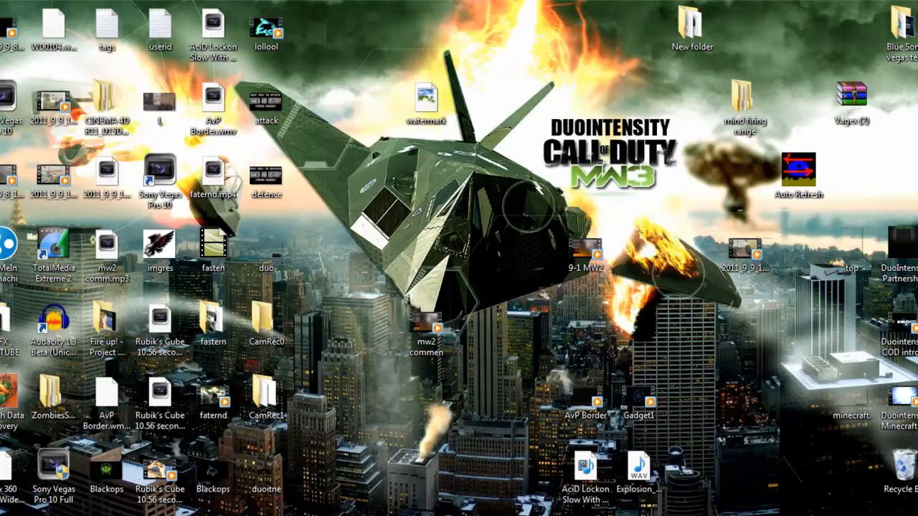
{"action": "double_click", "coordinate": [160, 173]}
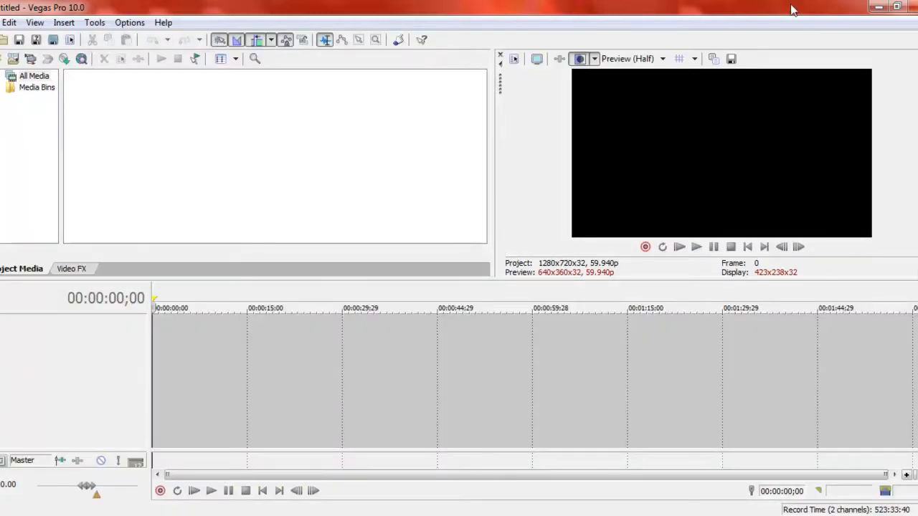
Drag the gameplay video into the Vegas project timeline beneath the duoitne.png track
{"action": "left_click", "coordinate": [878, 7]}
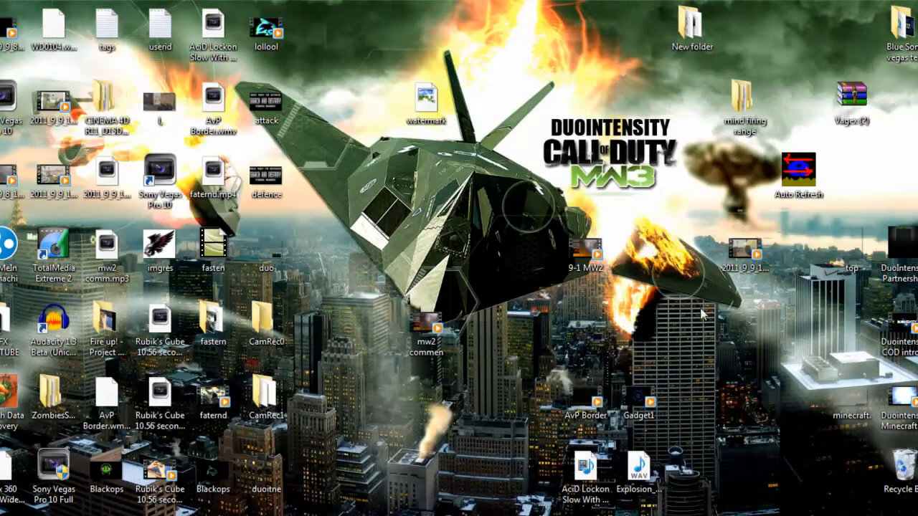
{"action": "mouse_move", "coordinate": [746, 258]}
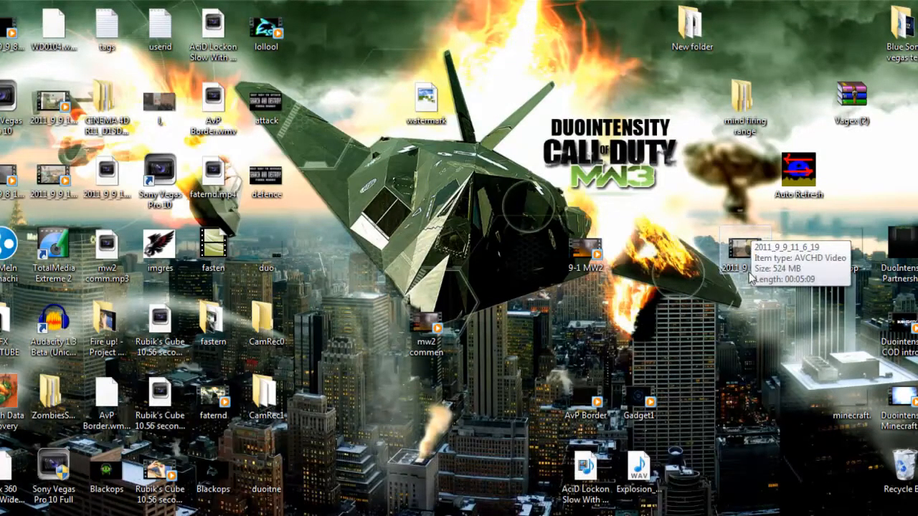
{"action": "left_click_drag", "start_coordinate": [726, 251], "coordinate": [552, 394]}
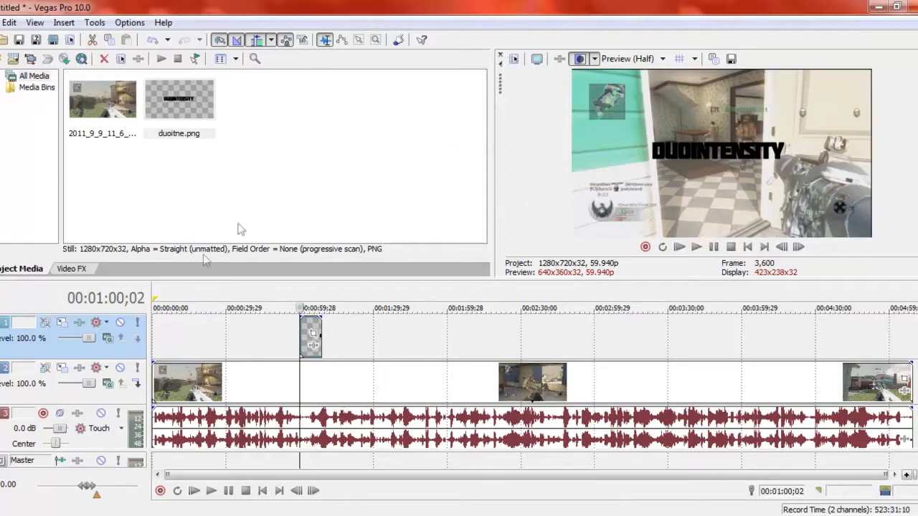
{"action": "mouse_move", "coordinate": [442, 324]}
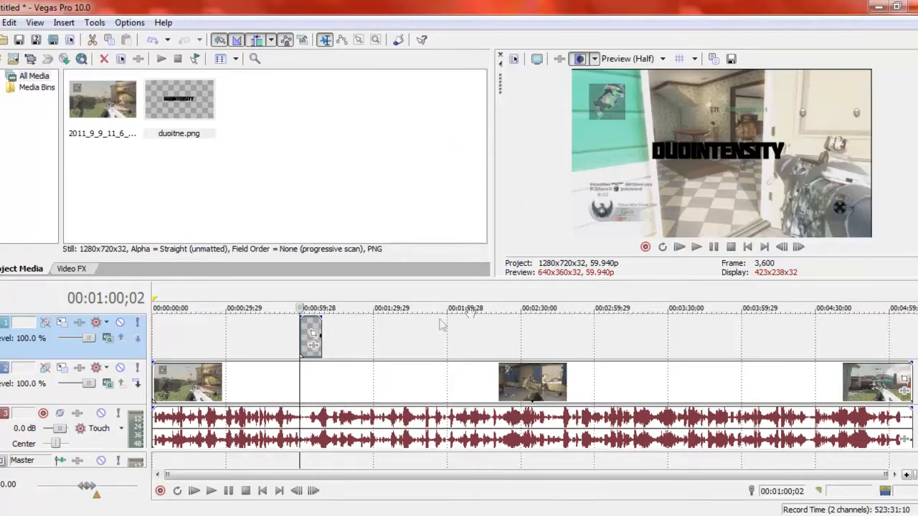
Use Pan/Crop to shrink the watermark and settle it into the frame's top-right corner
{"action": "left_click", "coordinate": [312, 338]}
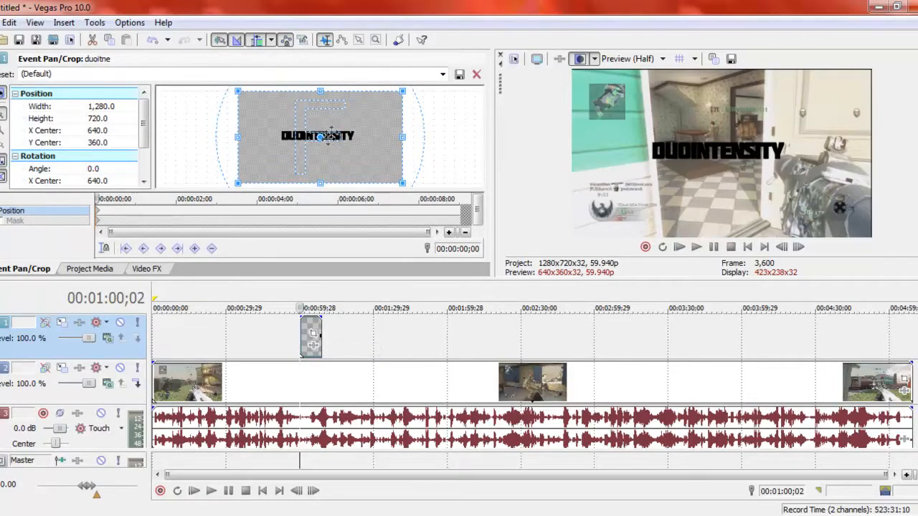
{"action": "left_click_drag", "start_coordinate": [323, 137], "coordinate": [274, 96]}
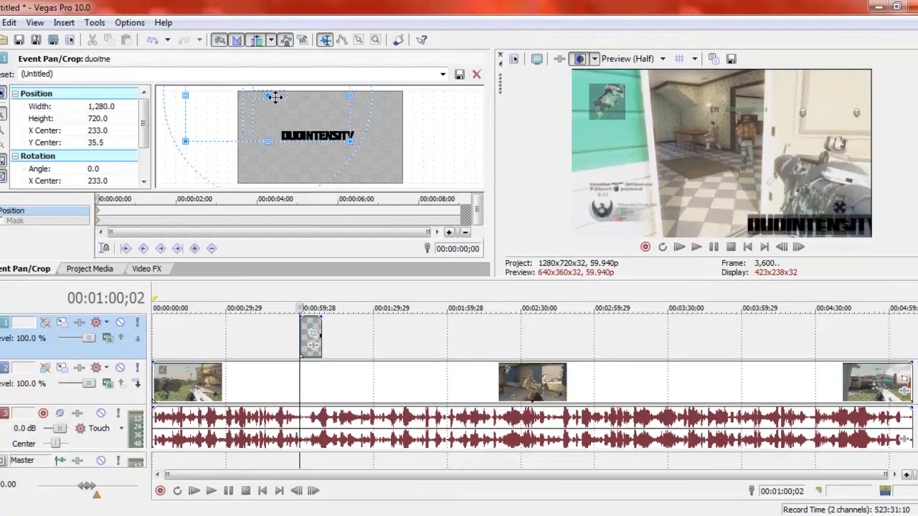
{"action": "left_click_drag", "start_coordinate": [276, 97], "coordinate": [264, 181]}
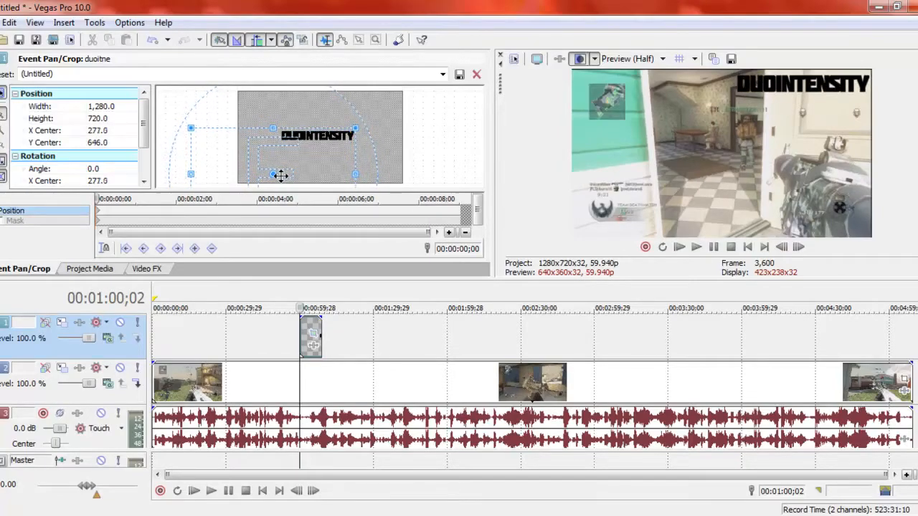
{"action": "left_click_drag", "start_coordinate": [355, 128], "coordinate": [363, 124]}
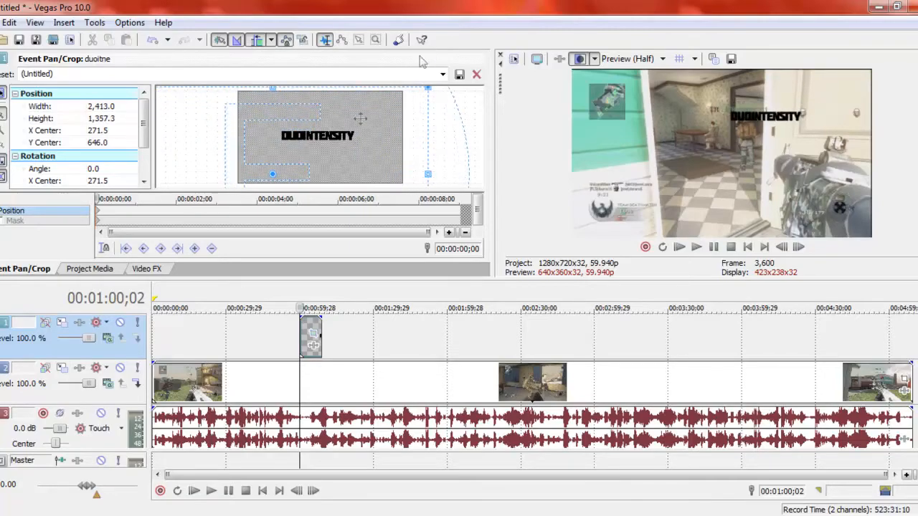
{"action": "left_click_drag", "start_coordinate": [361, 119], "coordinate": [296, 169]}
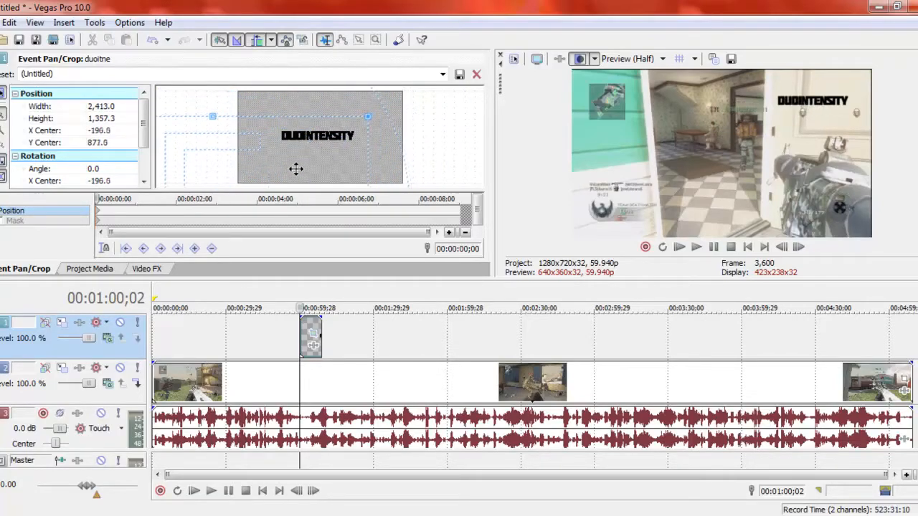
{"action": "left_click_drag", "start_coordinate": [368, 116], "coordinate": [357, 122]}
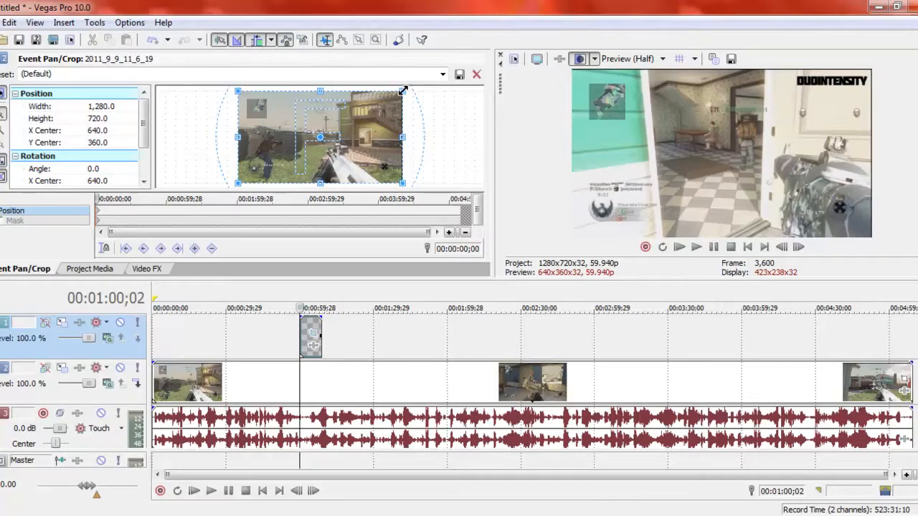
{"action": "mouse_move", "coordinate": [820, 70]}
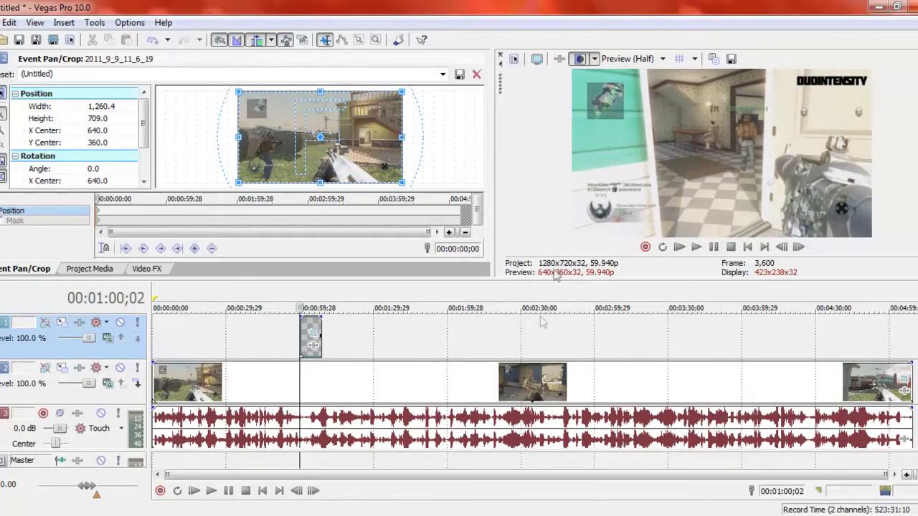
{"action": "mouse_move", "coordinate": [696, 247]}
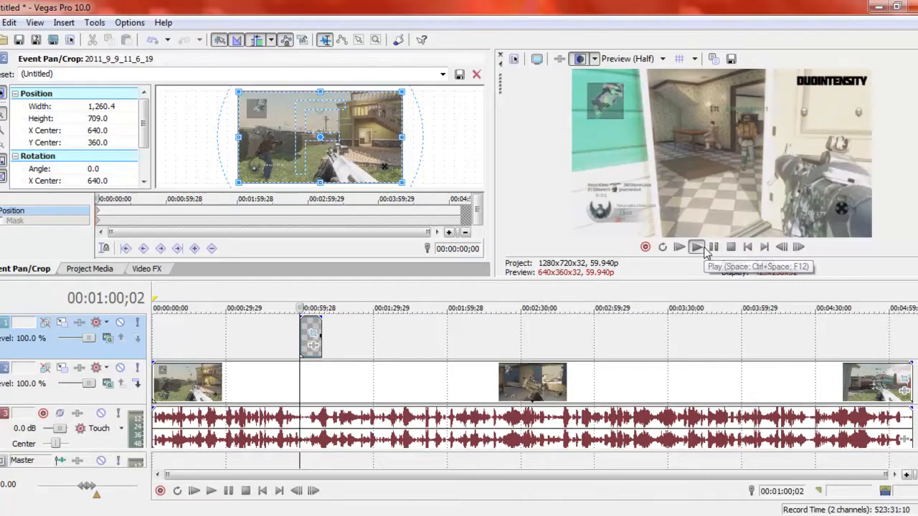
Play a stretch of footage to confirm the watermark holds top-right, then stop
{"action": "left_click", "coordinate": [695, 247]}
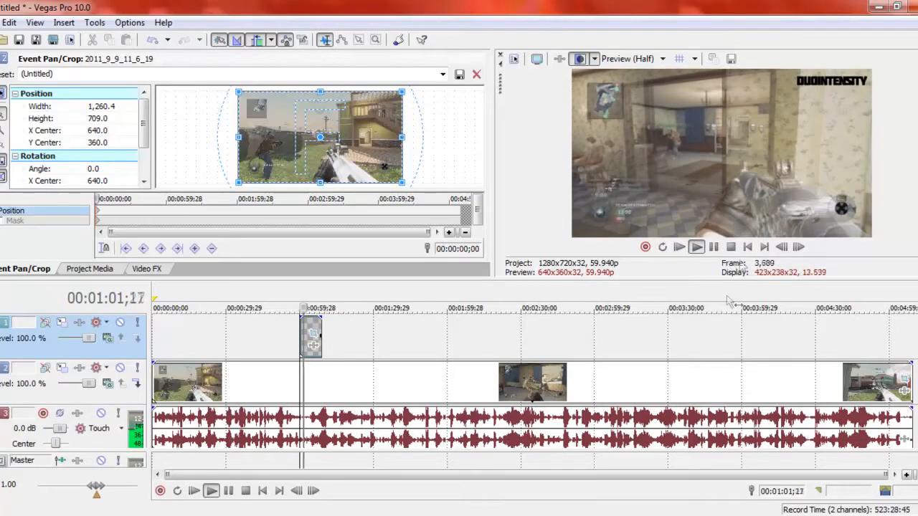
{"action": "left_click", "coordinate": [695, 246]}
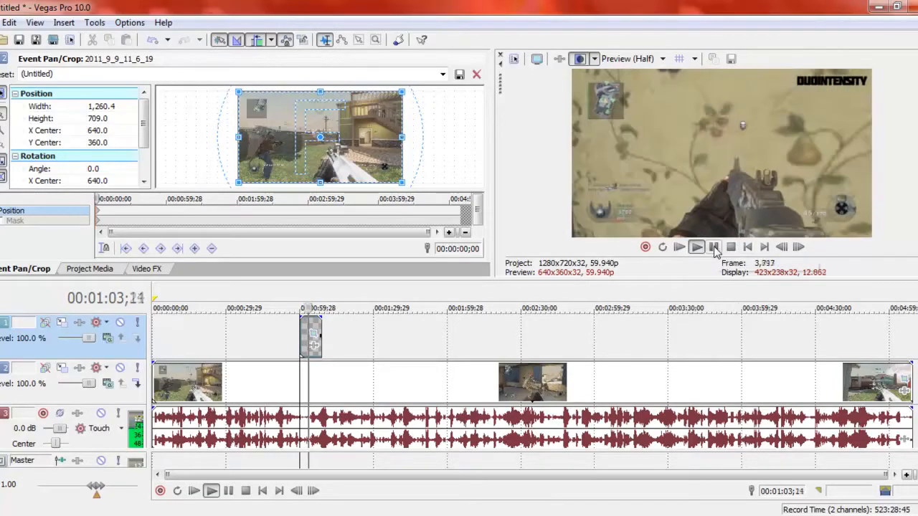
{"action": "left_click", "coordinate": [695, 247]}
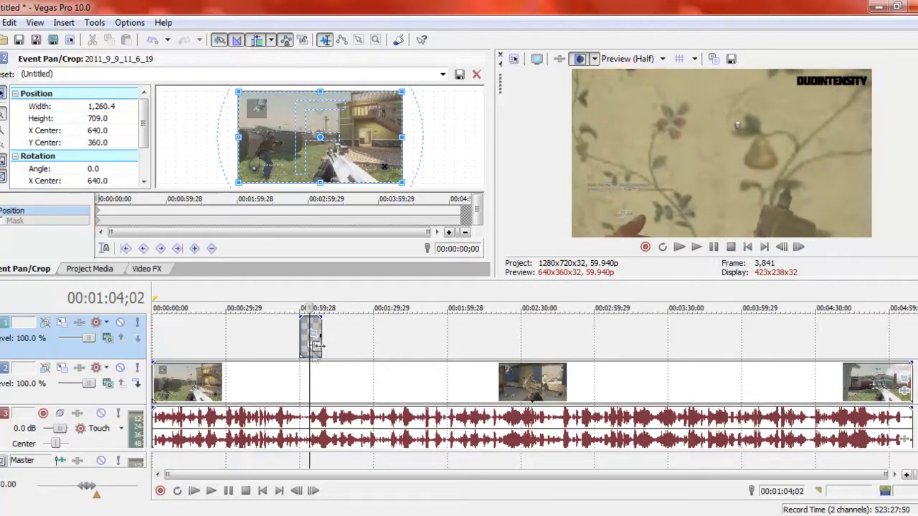
{"action": "mouse_move", "coordinate": [340, 325]}
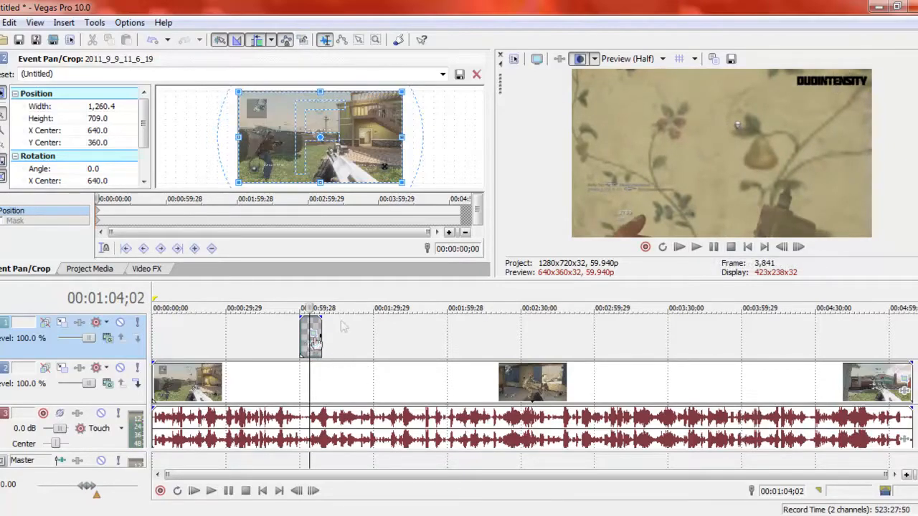
{"action": "mouse_move", "coordinate": [301, 387]}
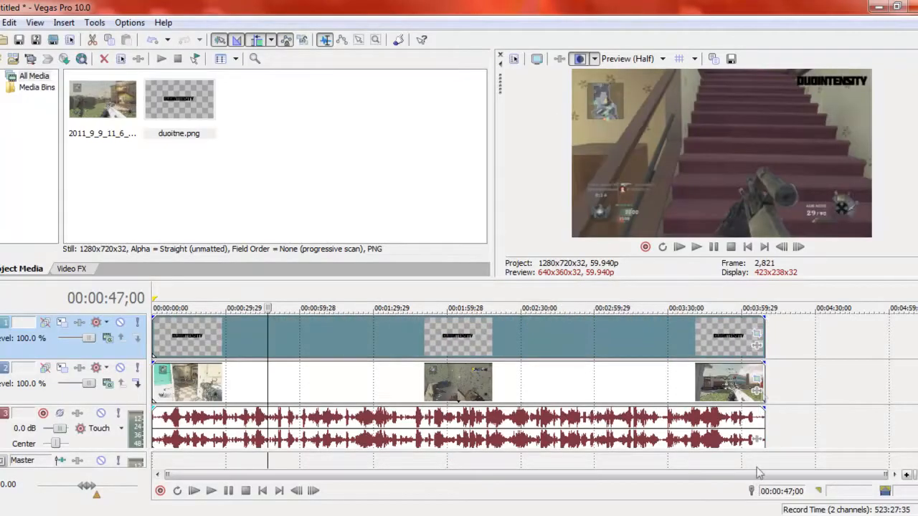
{"action": "mouse_move", "coordinate": [509, 340]}
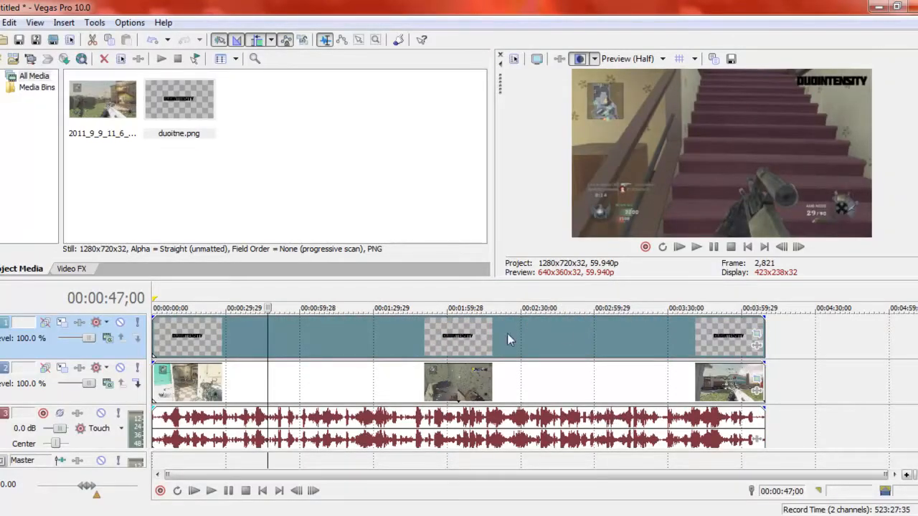
Stretch the PNG event to span the whole gameplay clip so the watermark lasts throughout
{"action": "left_click", "coordinate": [695, 246]}
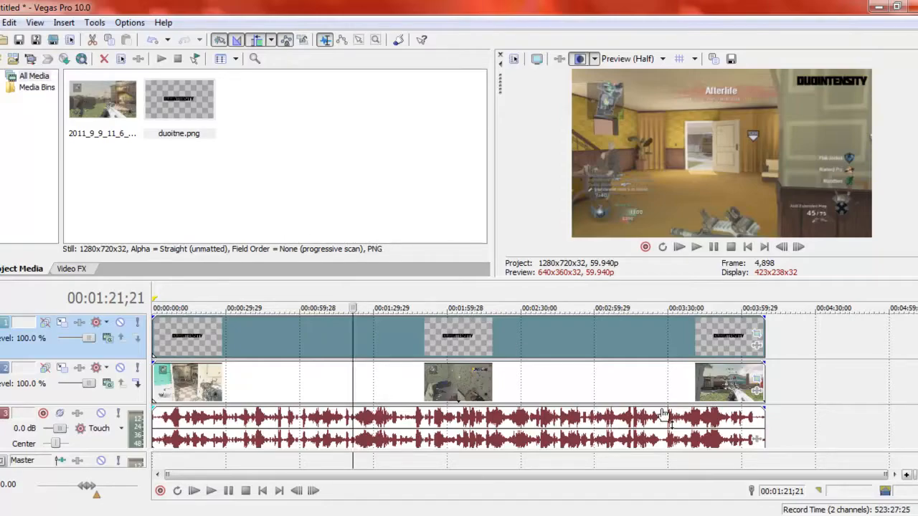
{"action": "mouse_move", "coordinate": [738, 502]}
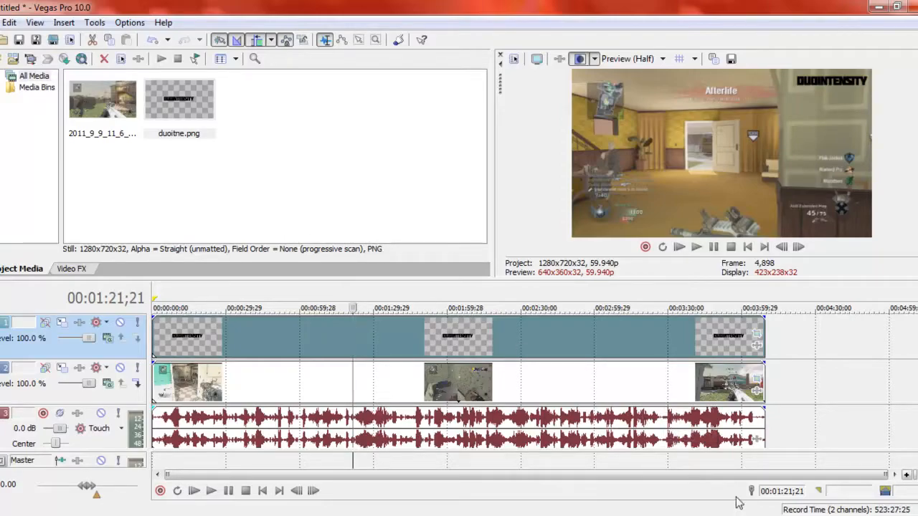